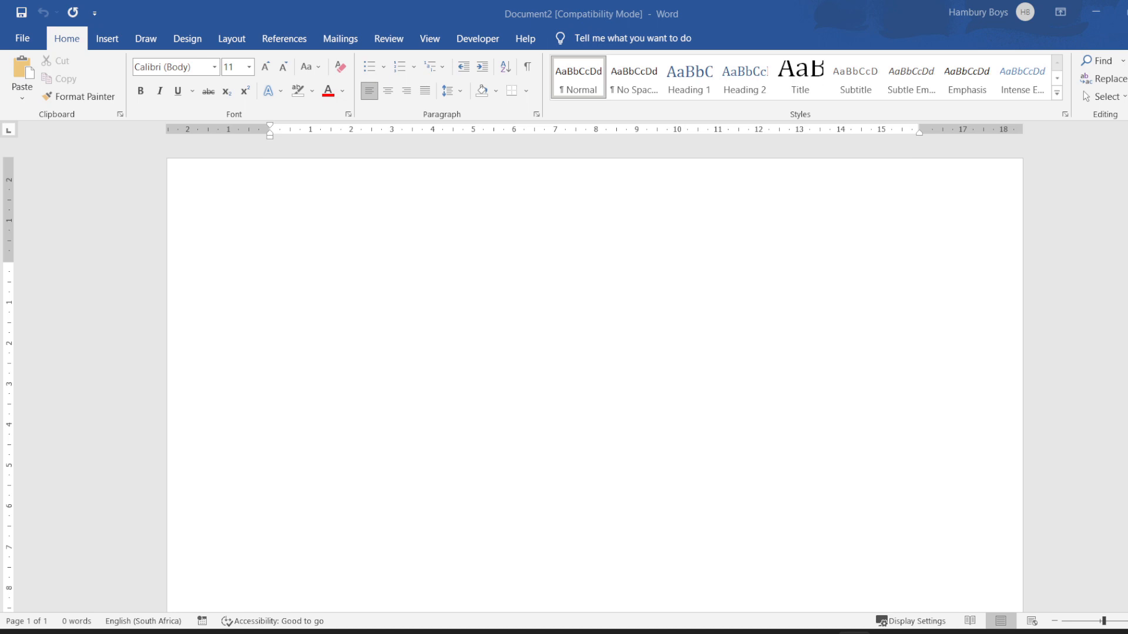
pyautogui.moveTo(470, 366)
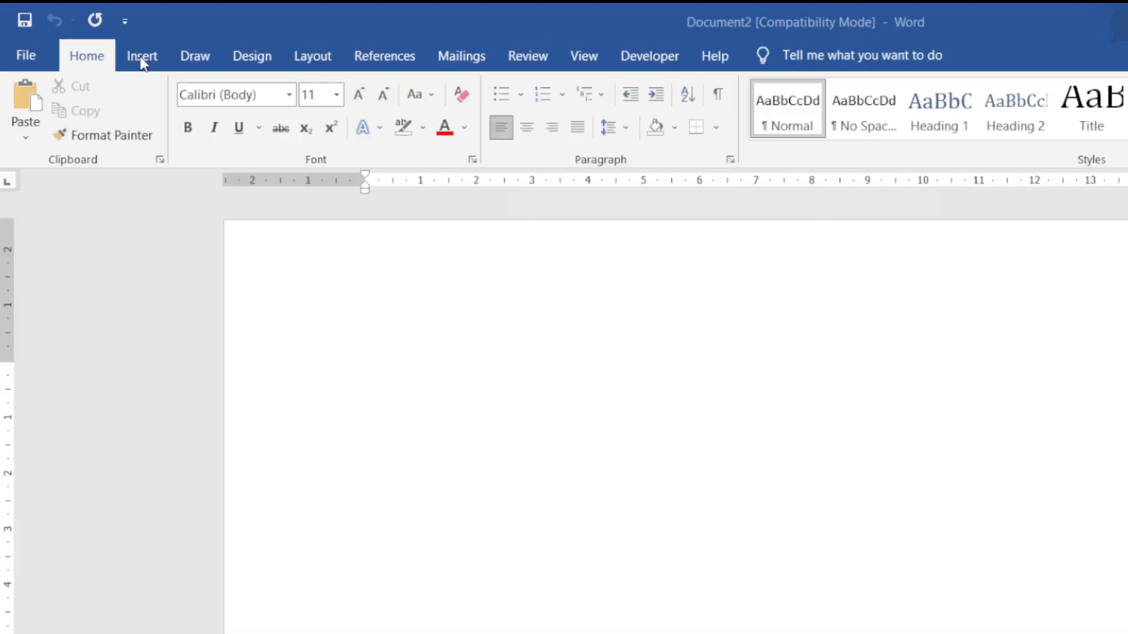
# Switch the ribbon to the Insert tab to reach the Text group tools.
pyautogui.click(142, 55)
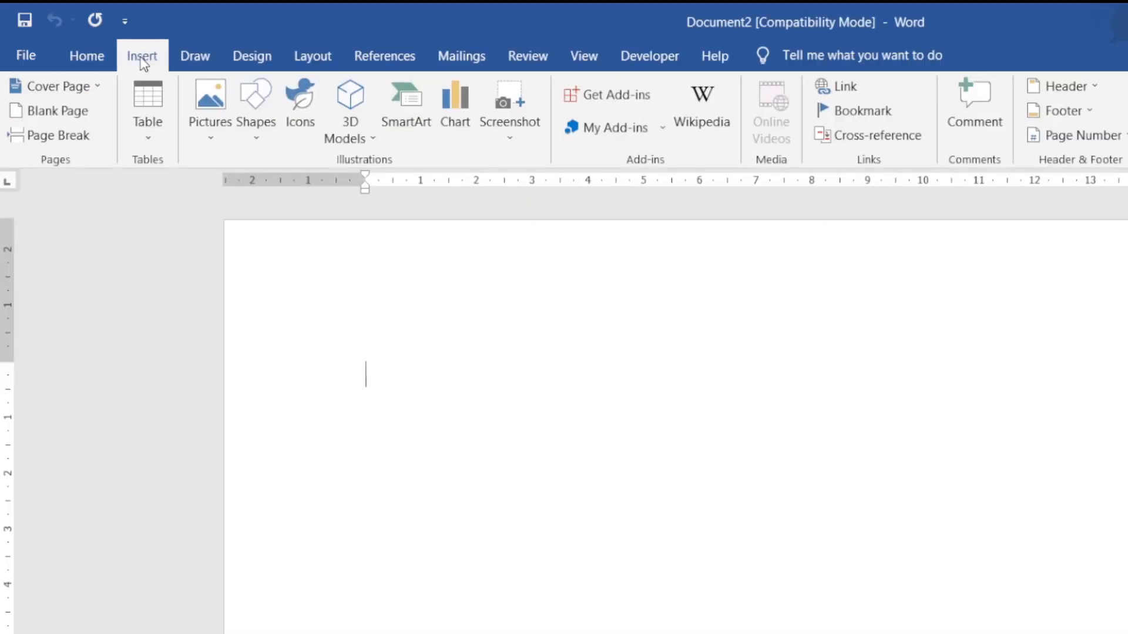
pyautogui.moveTo(849, 134)
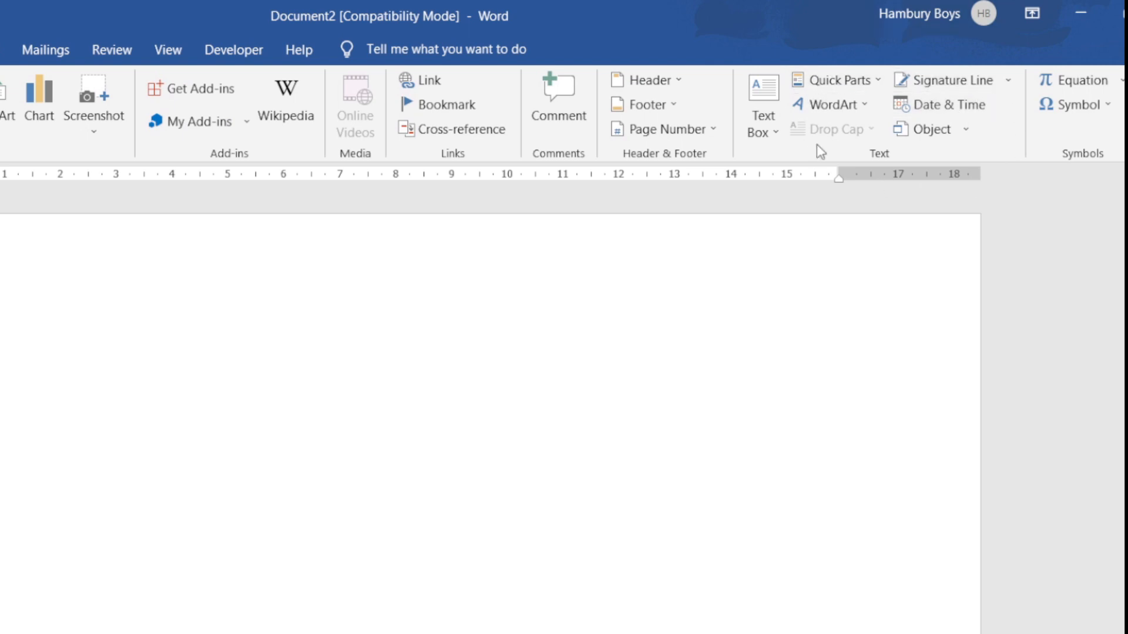
# Open the WordArt style gallery from the Insert tab's Text group.
pyautogui.click(830, 104)
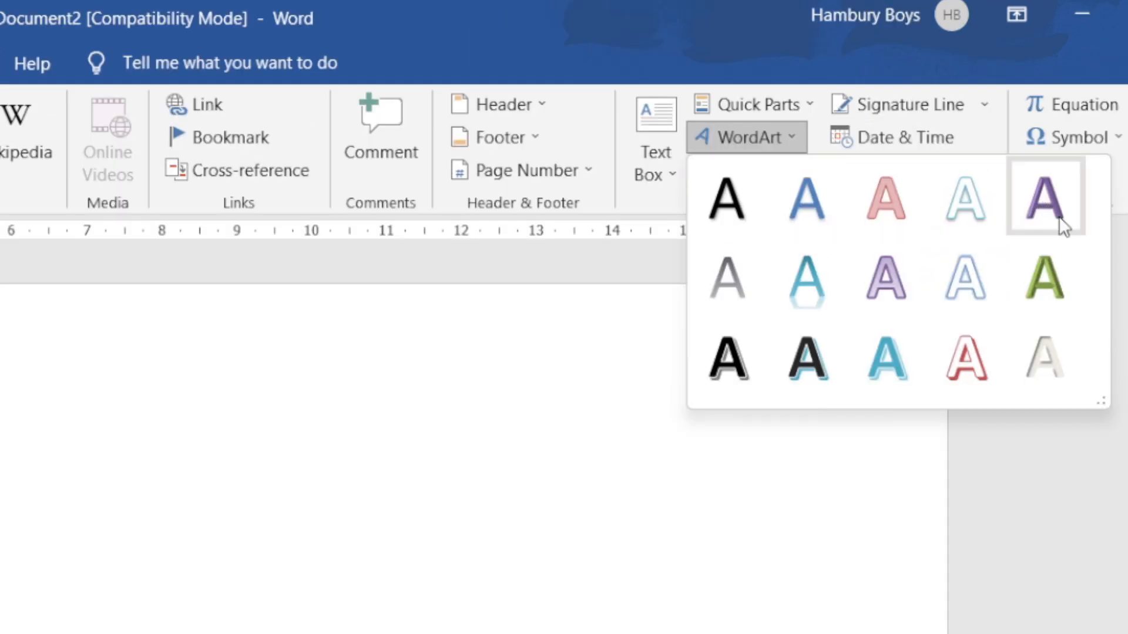
pyautogui.moveTo(886, 354)
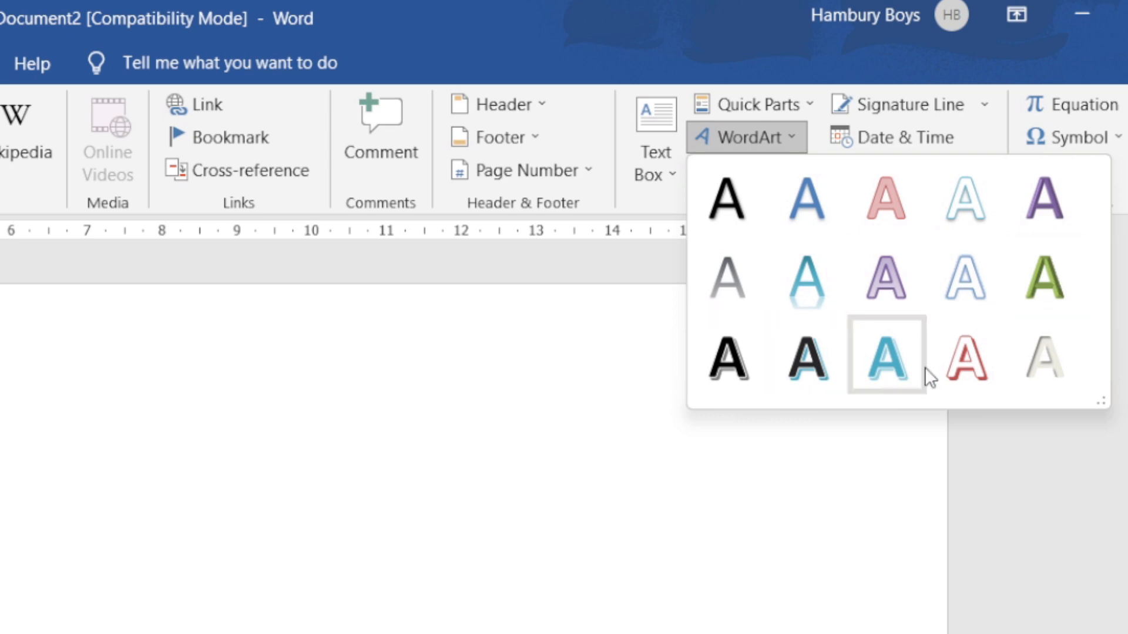
pyautogui.moveTo(887, 355)
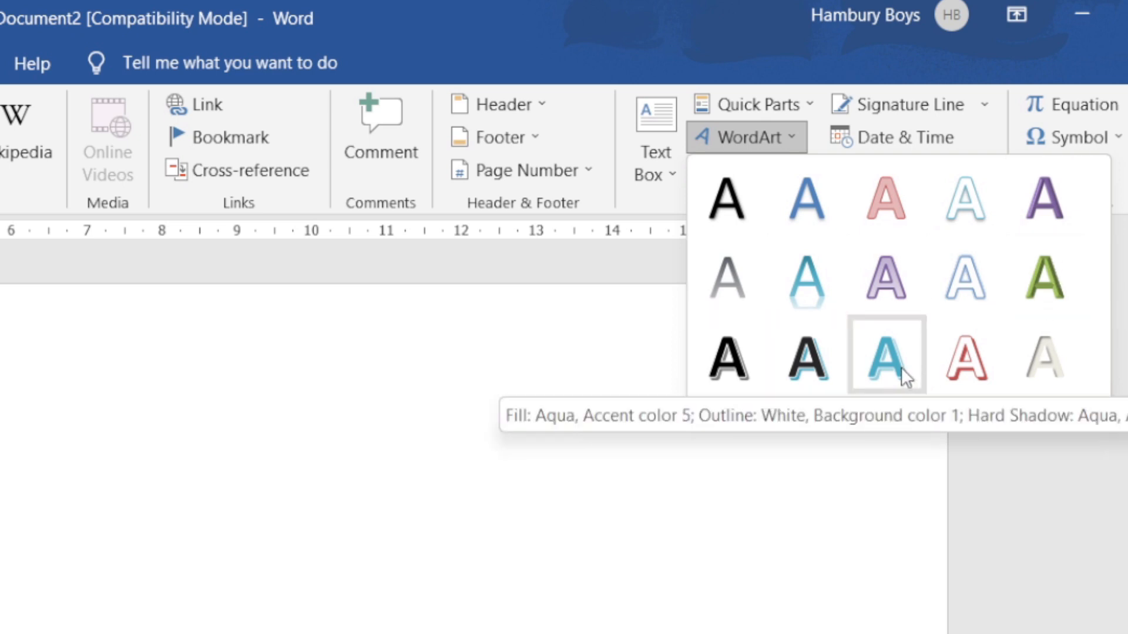
pyautogui.moveTo(886, 276)
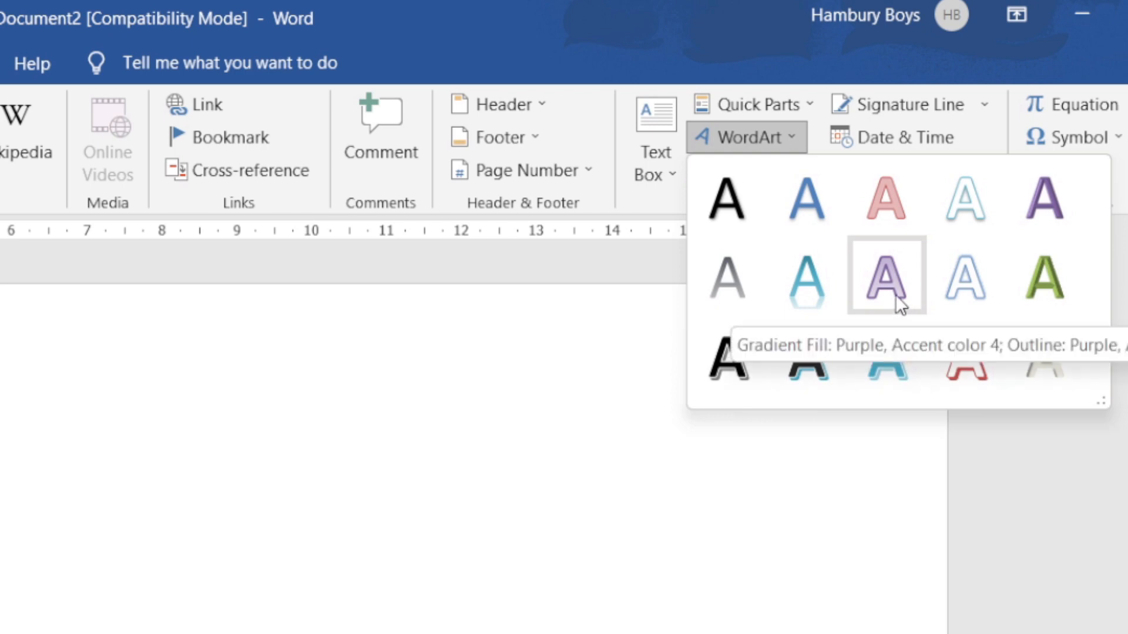
pyautogui.moveTo(993, 372)
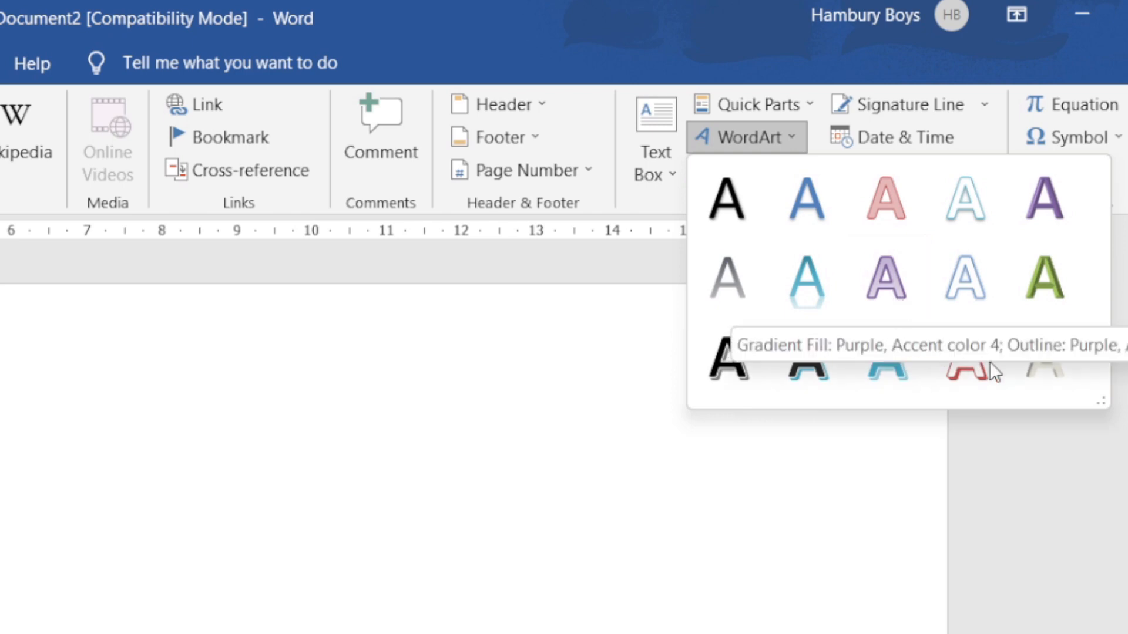
# Insert red-outline WordArt and replace its placeholder with 'John Smith Watson'.
pyautogui.click(965, 363)
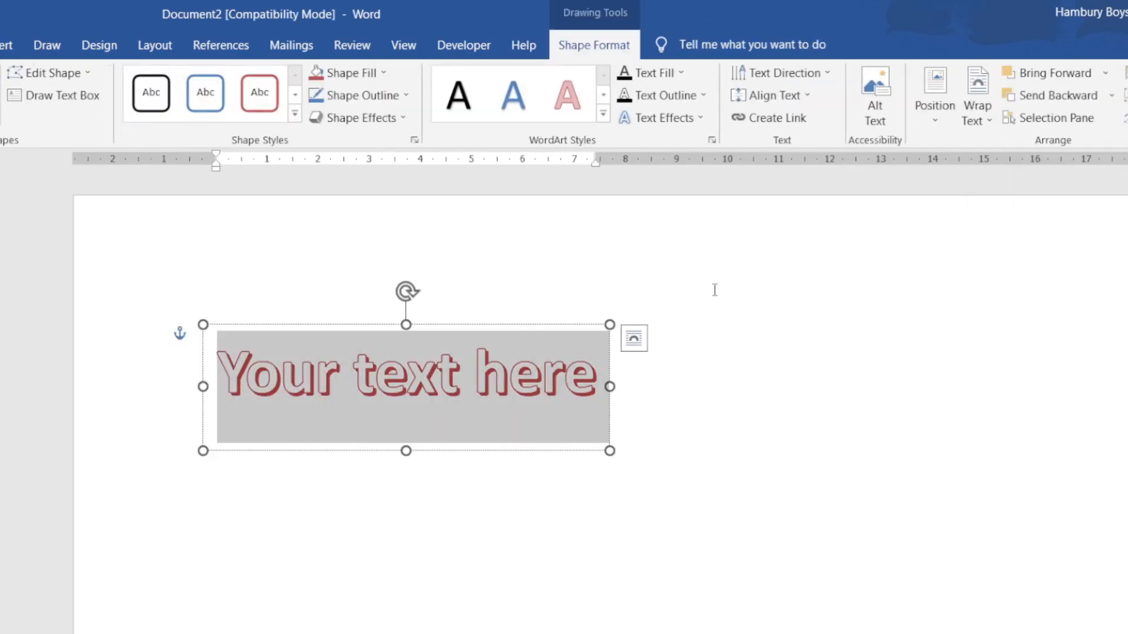
pyautogui.moveTo(524, 328)
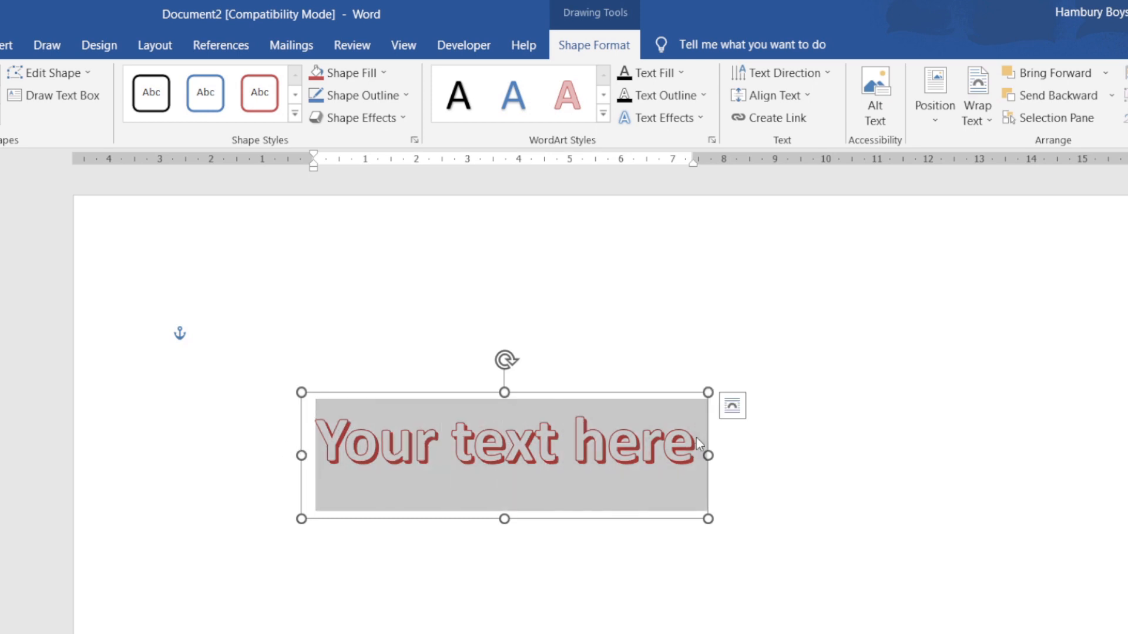
pyautogui.write('John')
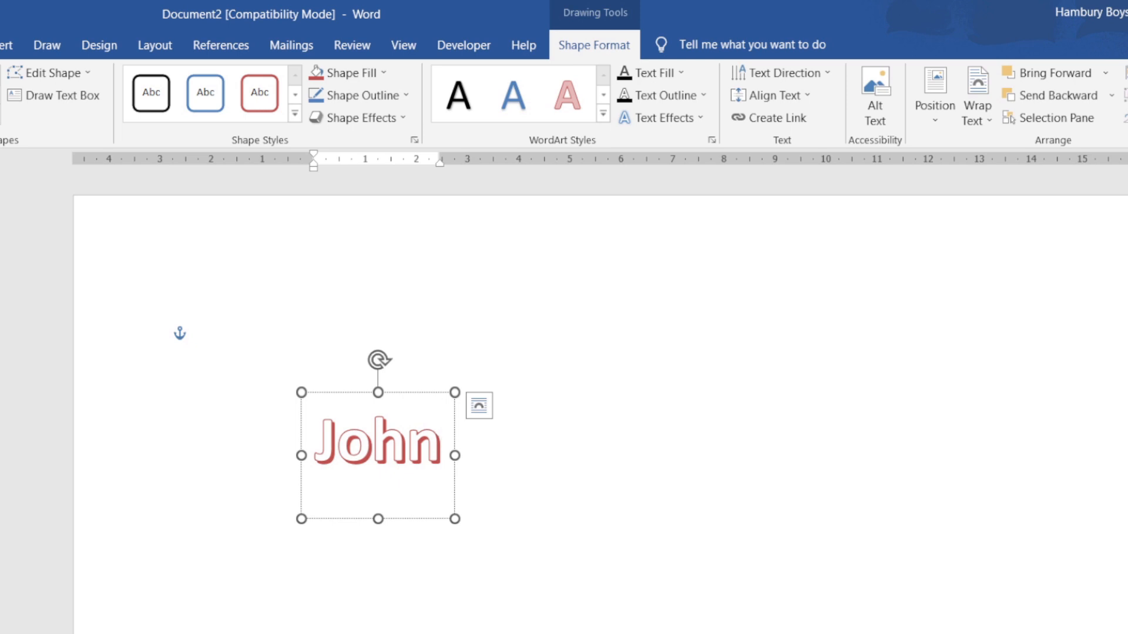
pyautogui.write('Smith Wa')
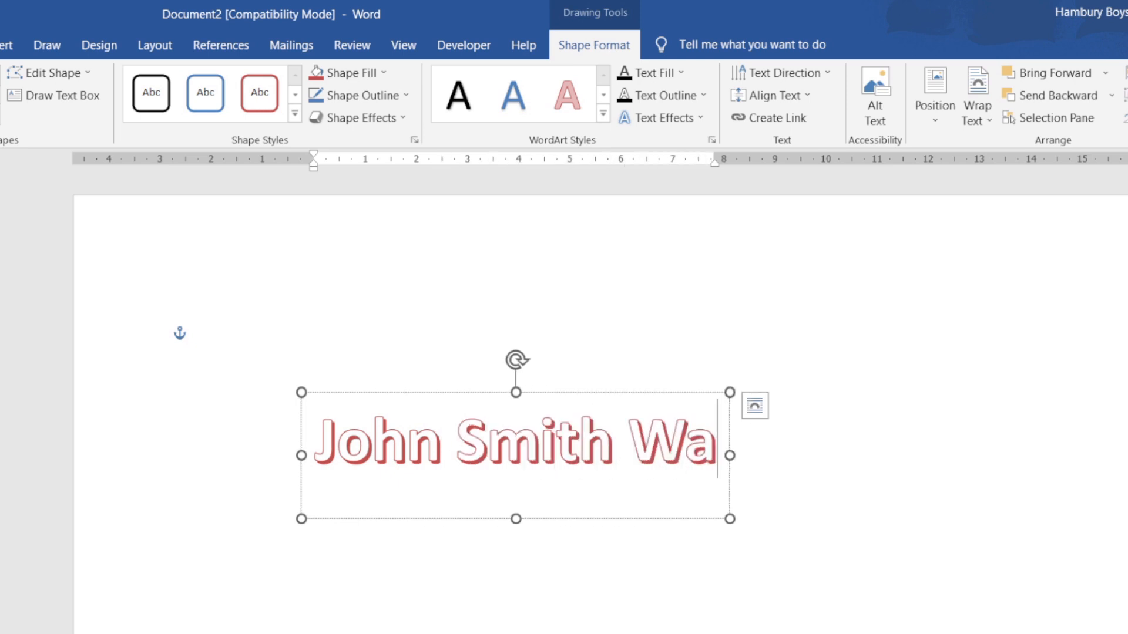
pyautogui.write('tson')
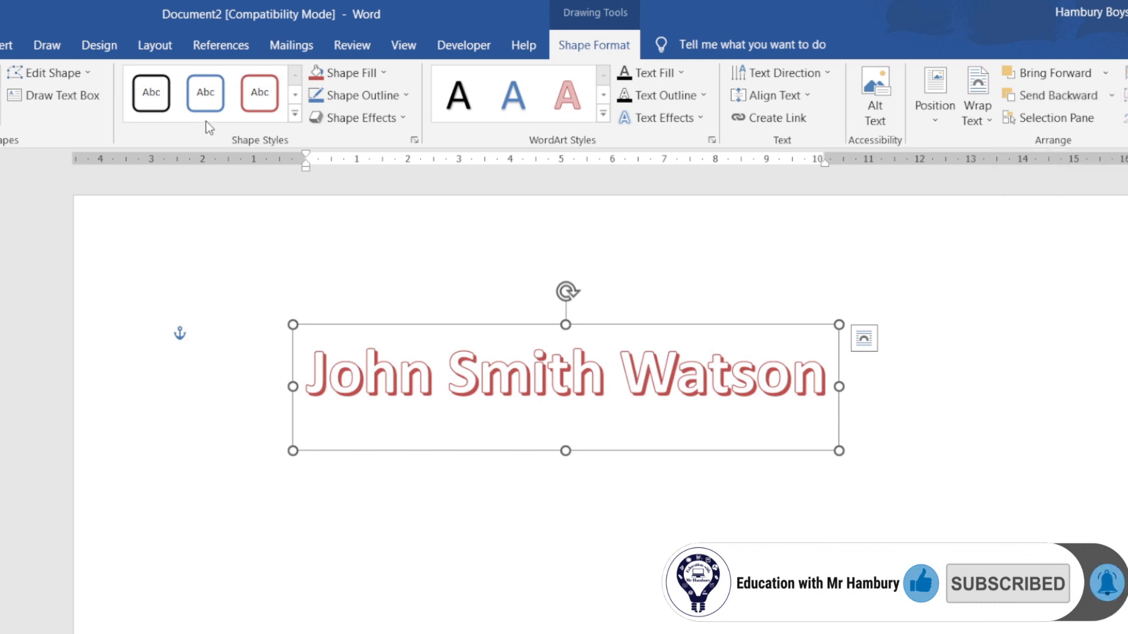
pyautogui.moveTo(358, 118)
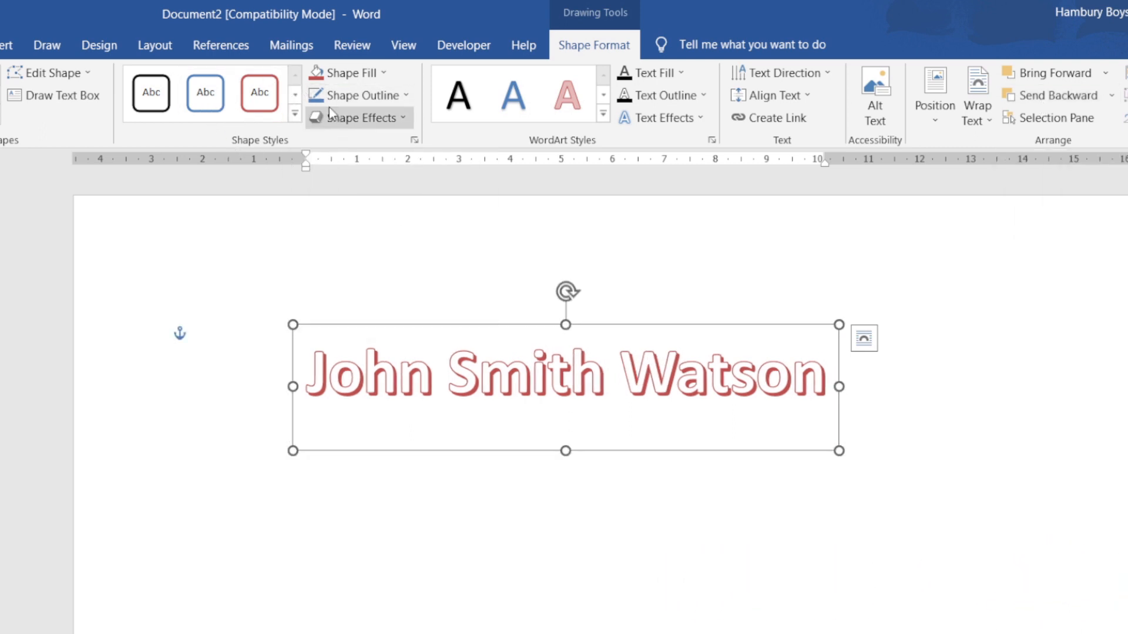
pyautogui.moveTo(520, 459)
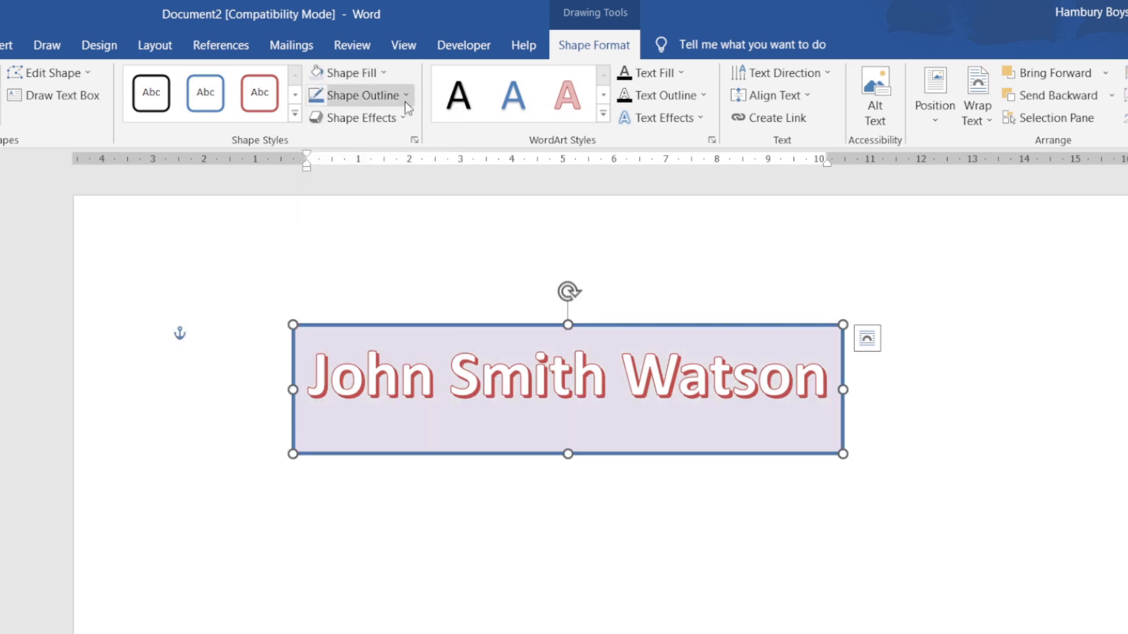
# Set the WordArt box outline to orange, then return to the Home tab.
pyautogui.click(359, 96)
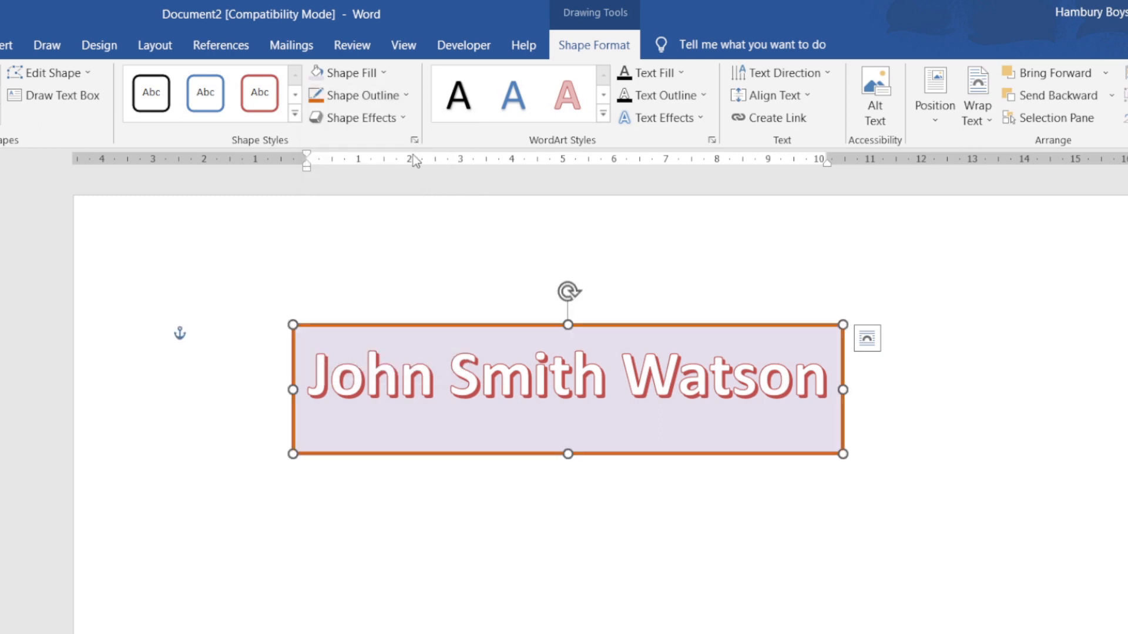
pyautogui.click(358, 118)
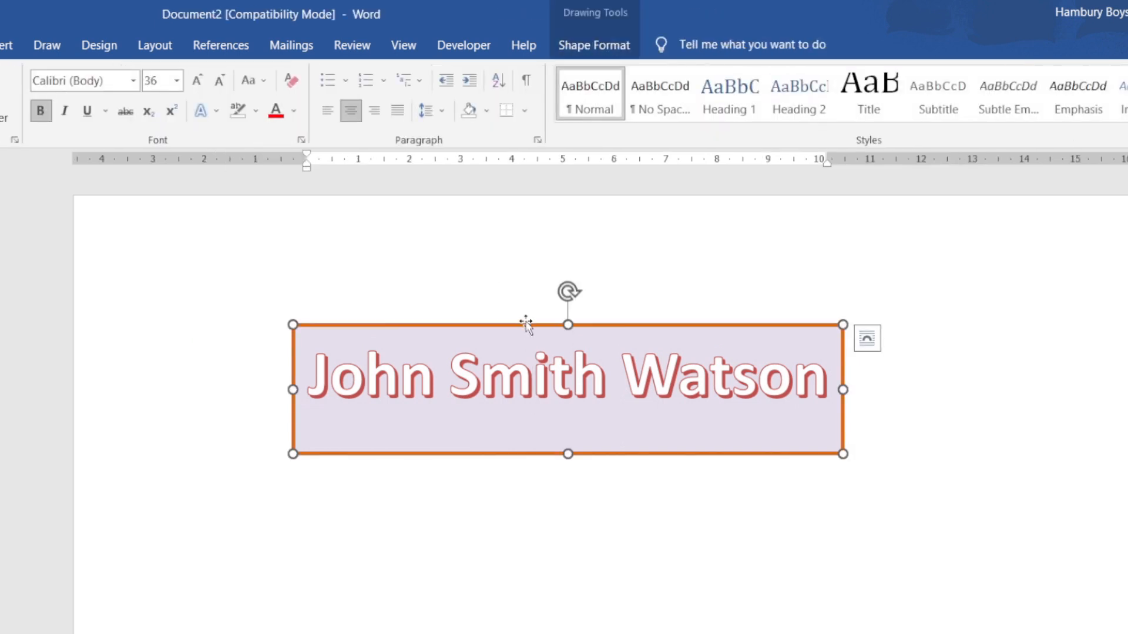
# Apply the black shadowed WordArt style to 'John Smith Watson' from Shape Format.
pyautogui.click(594, 44)
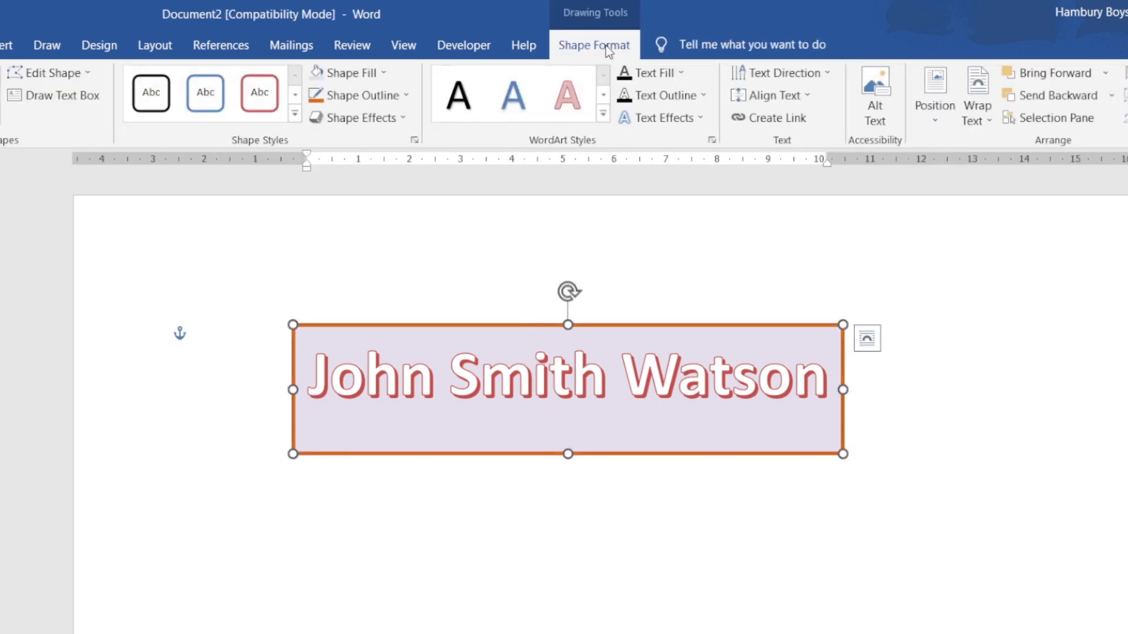
pyautogui.moveTo(512, 94)
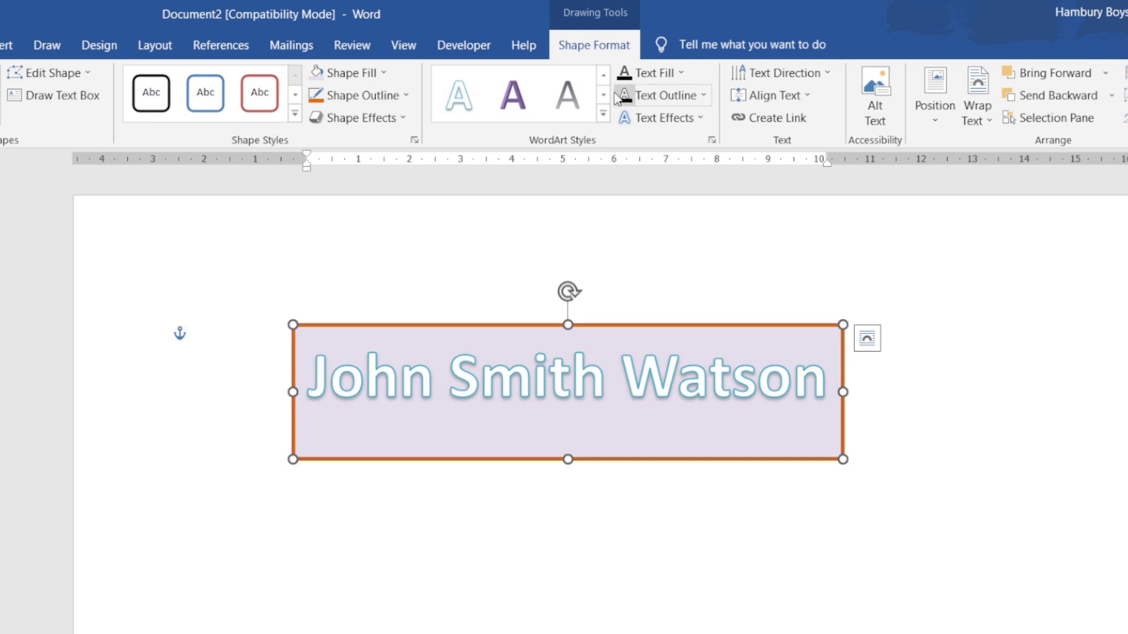
pyautogui.click(512, 94)
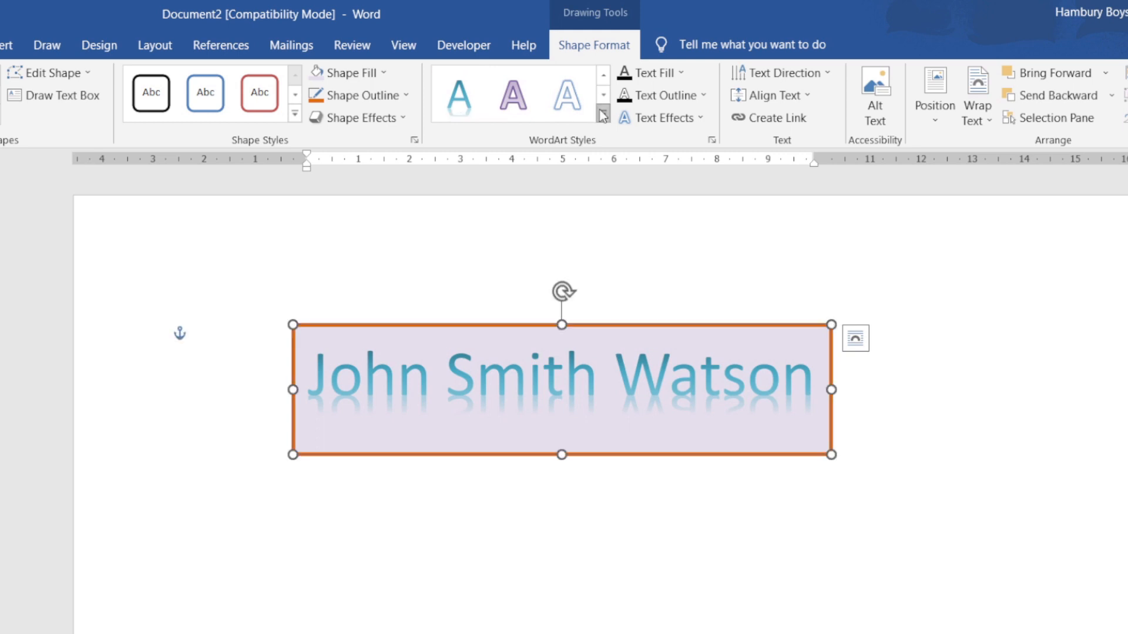
pyautogui.click(512, 96)
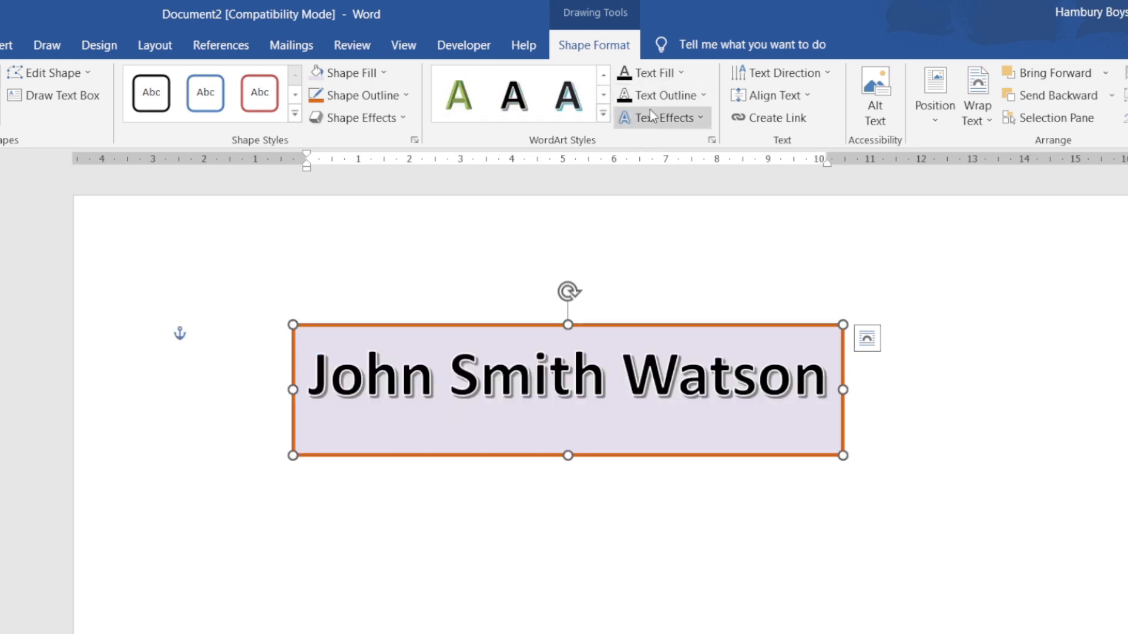
pyautogui.moveTo(360, 95)
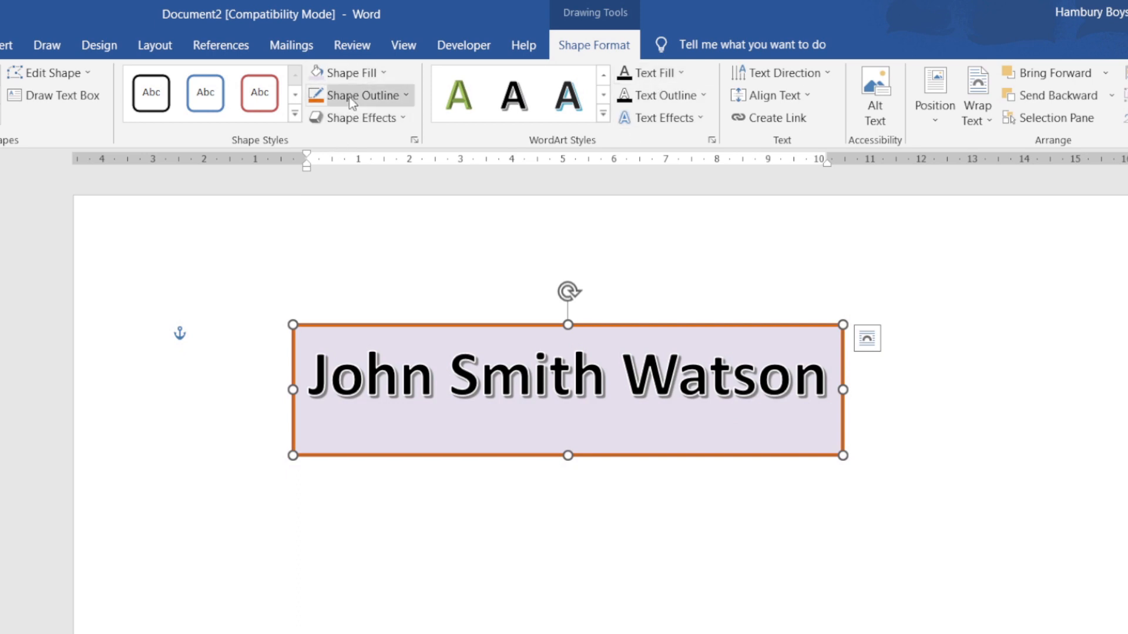
# Fill the 'John Smith Watson' lettering teal and outline it in orange.
pyautogui.click(653, 73)
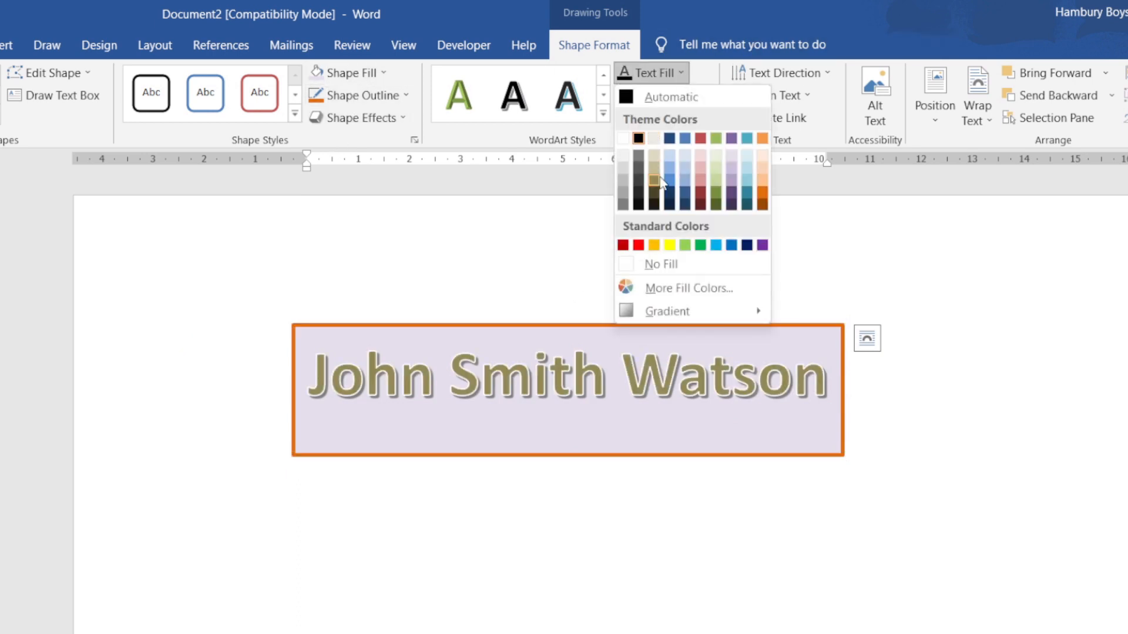
pyautogui.click(762, 195)
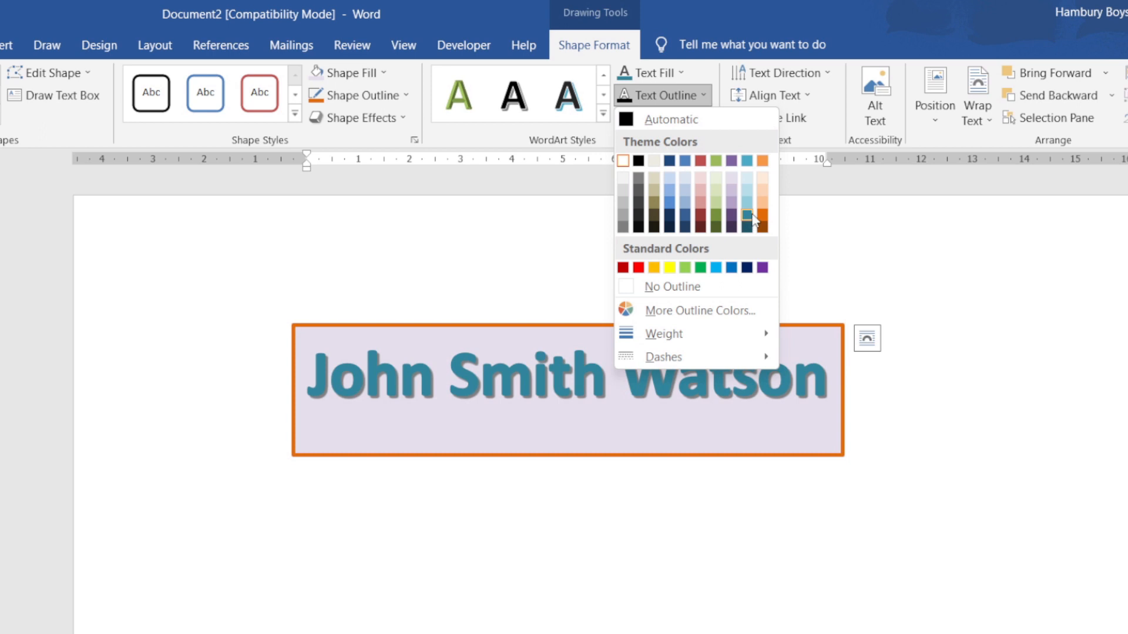
pyautogui.click(752, 219)
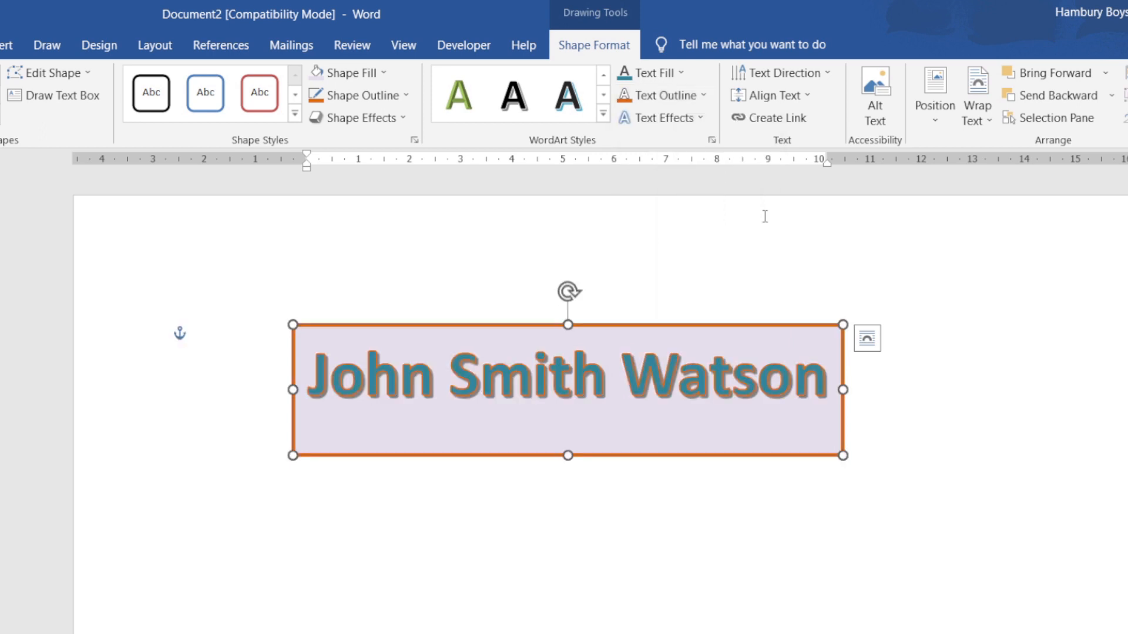
pyautogui.click(659, 118)
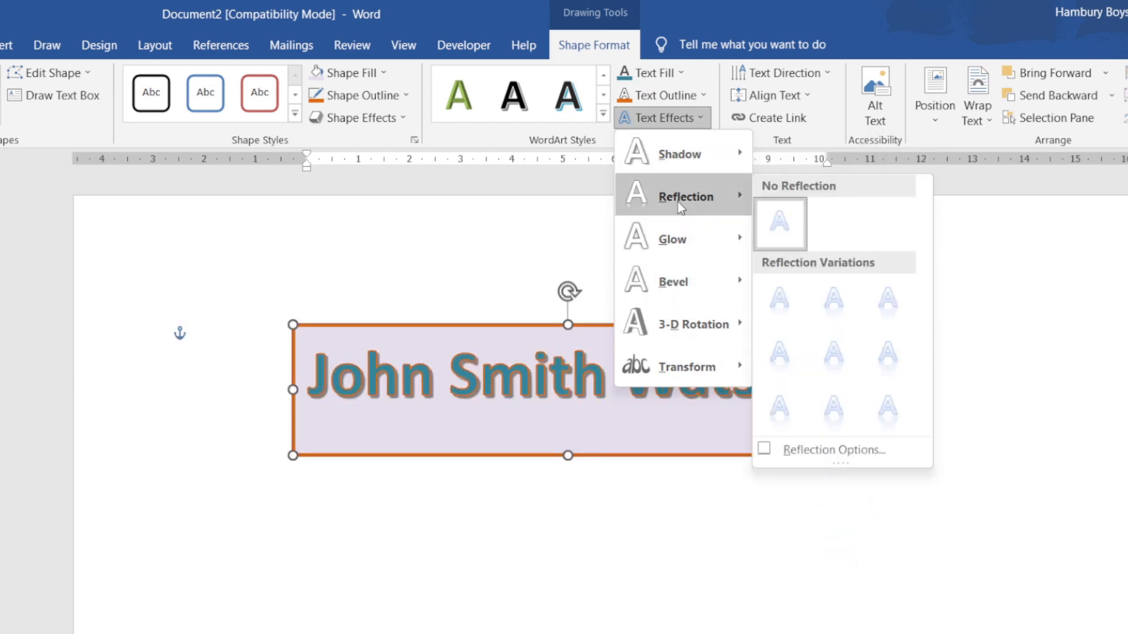
pyautogui.moveTo(833, 300)
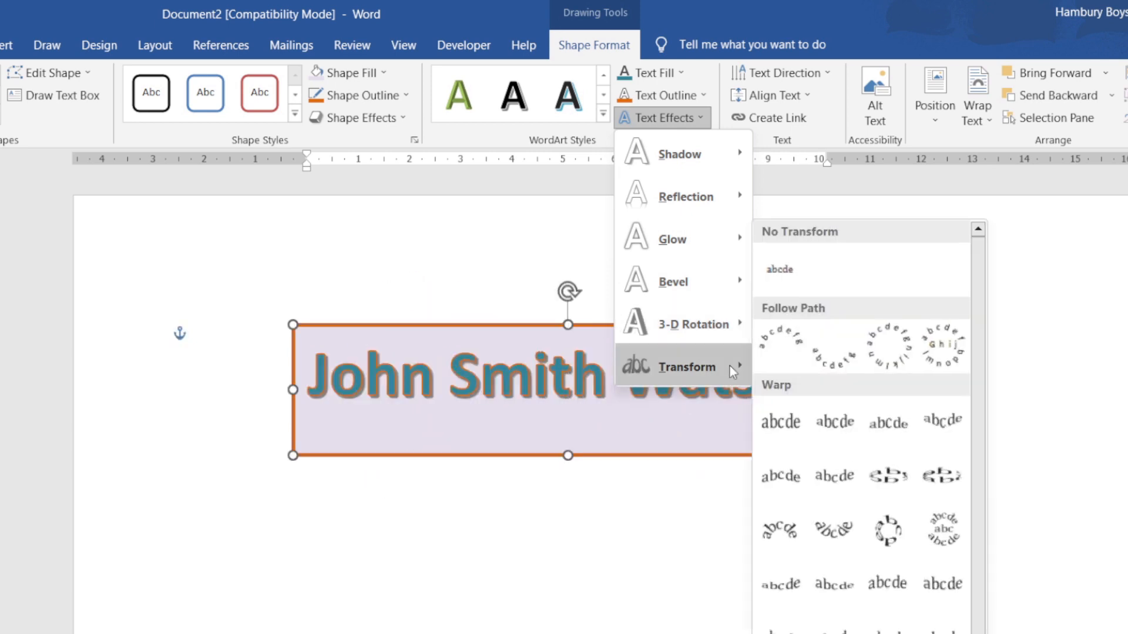
pyautogui.moveTo(834, 346)
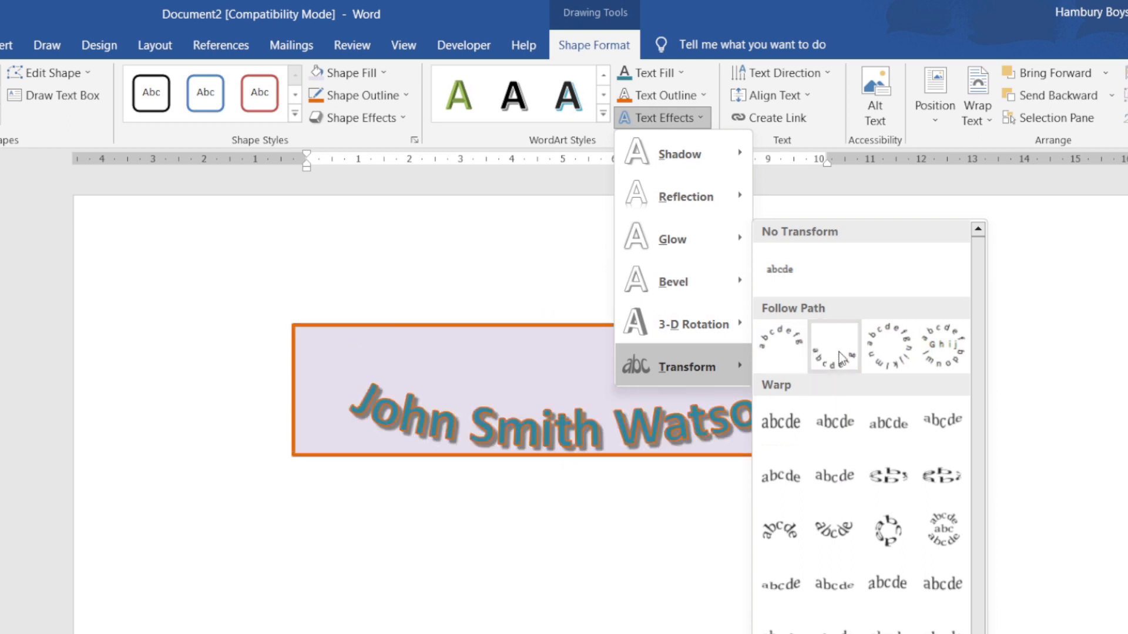
pyautogui.click(780, 269)
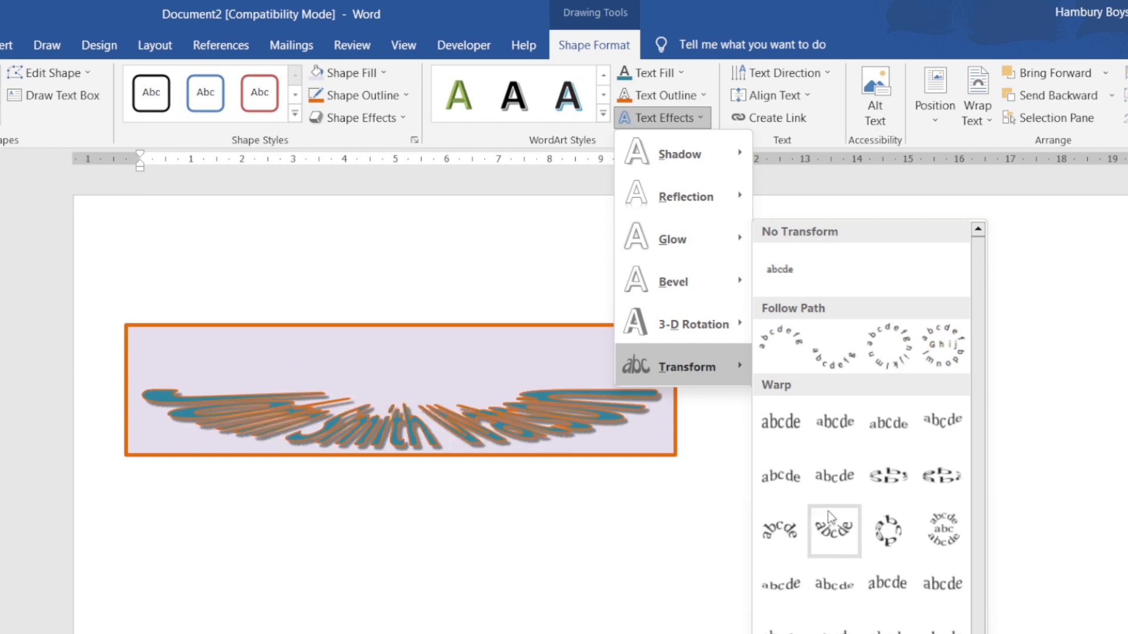
pyautogui.moveTo(833, 531)
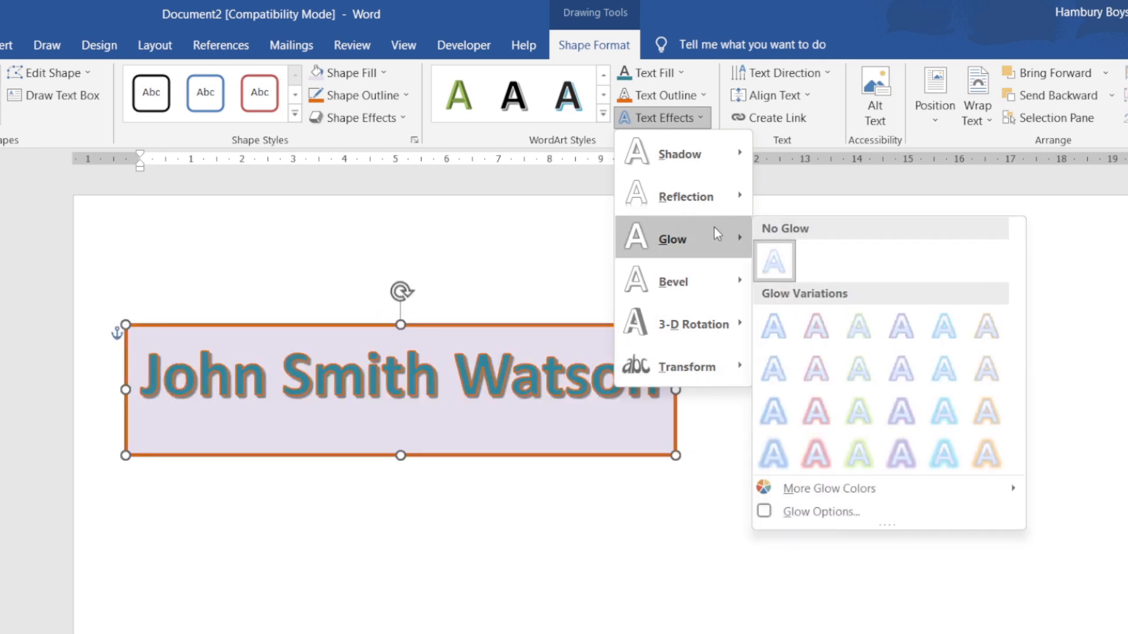
pyautogui.moveTo(640, 117)
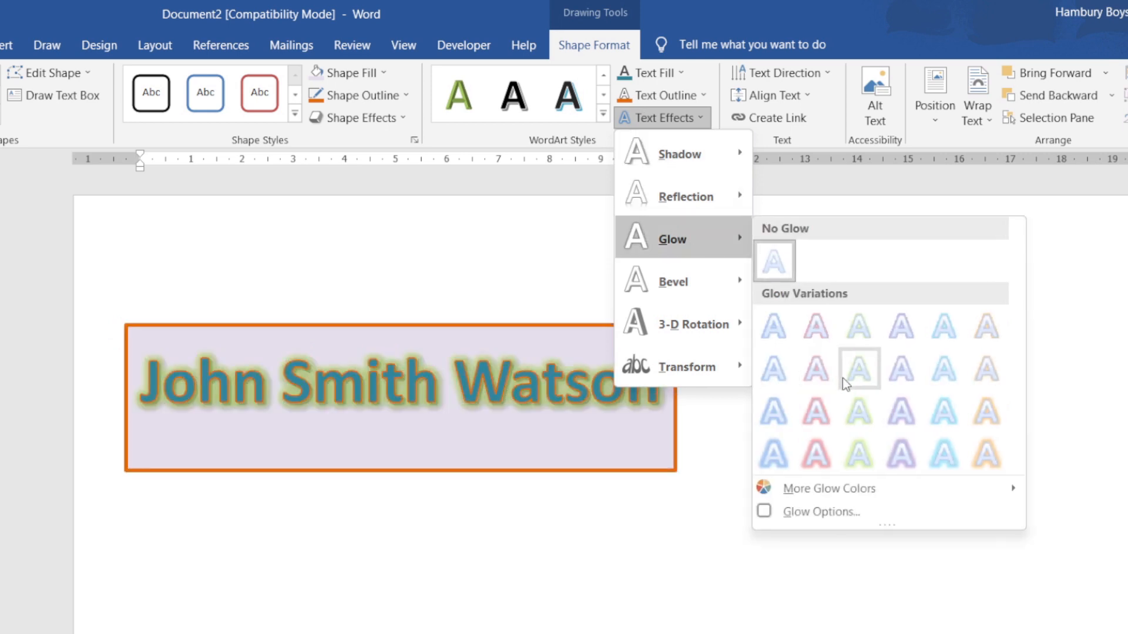
pyautogui.moveTo(858, 369)
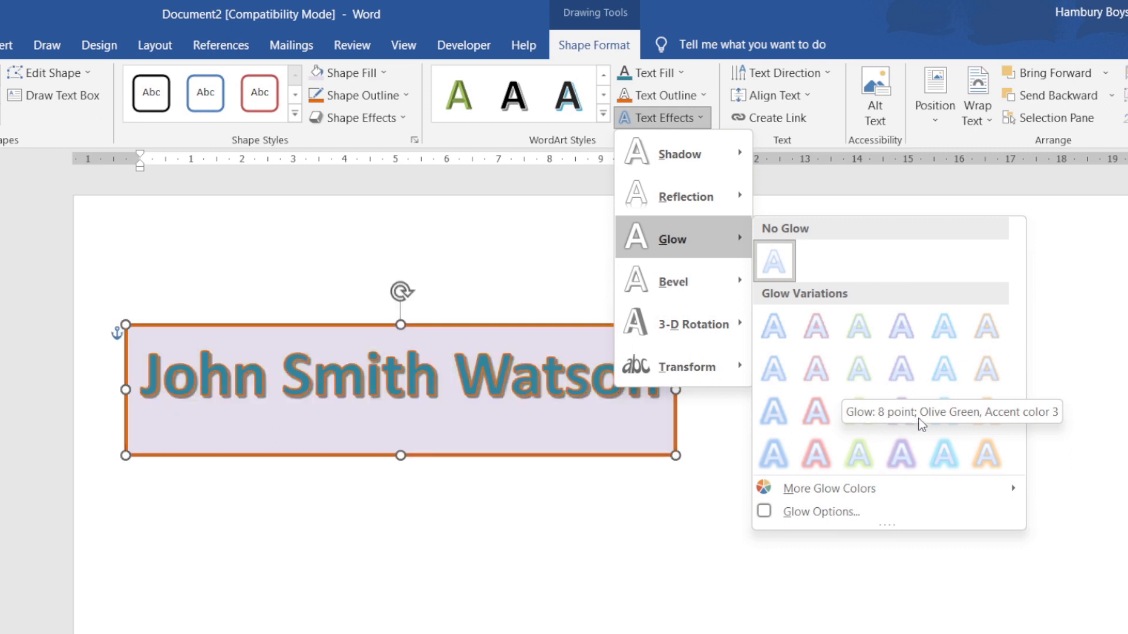
pyautogui.moveTo(933, 424)
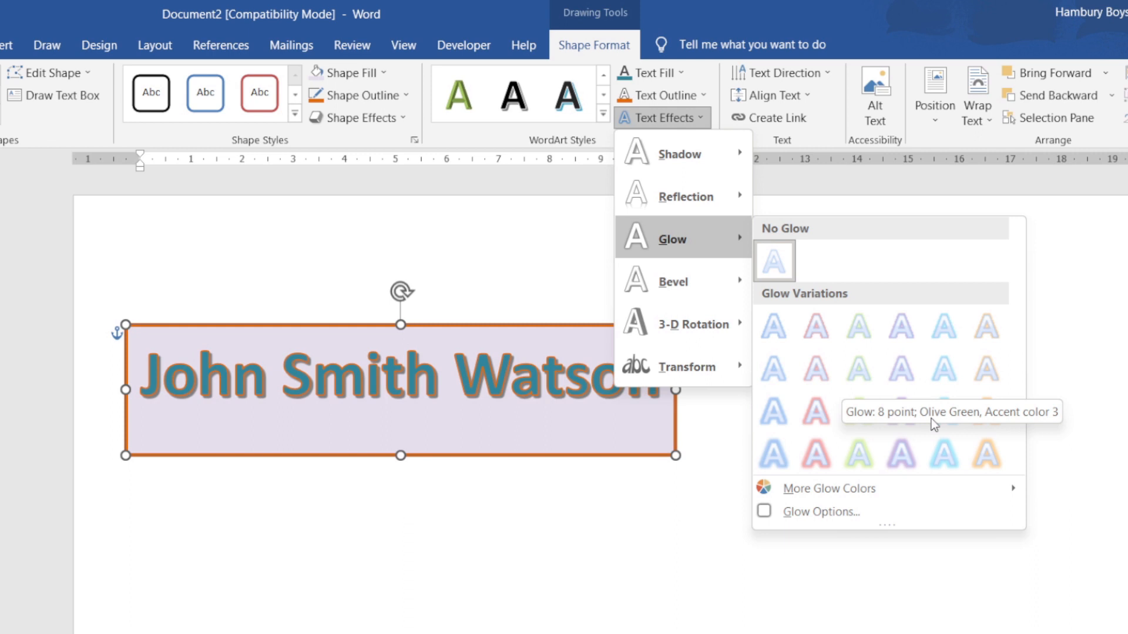
pyautogui.moveTo(711, 552)
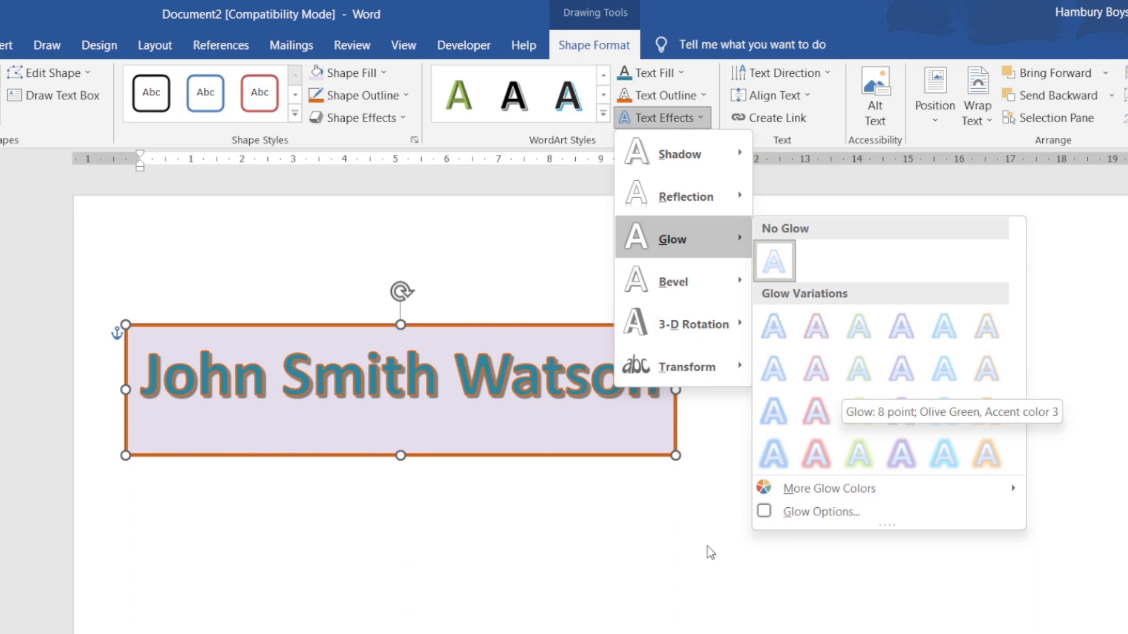